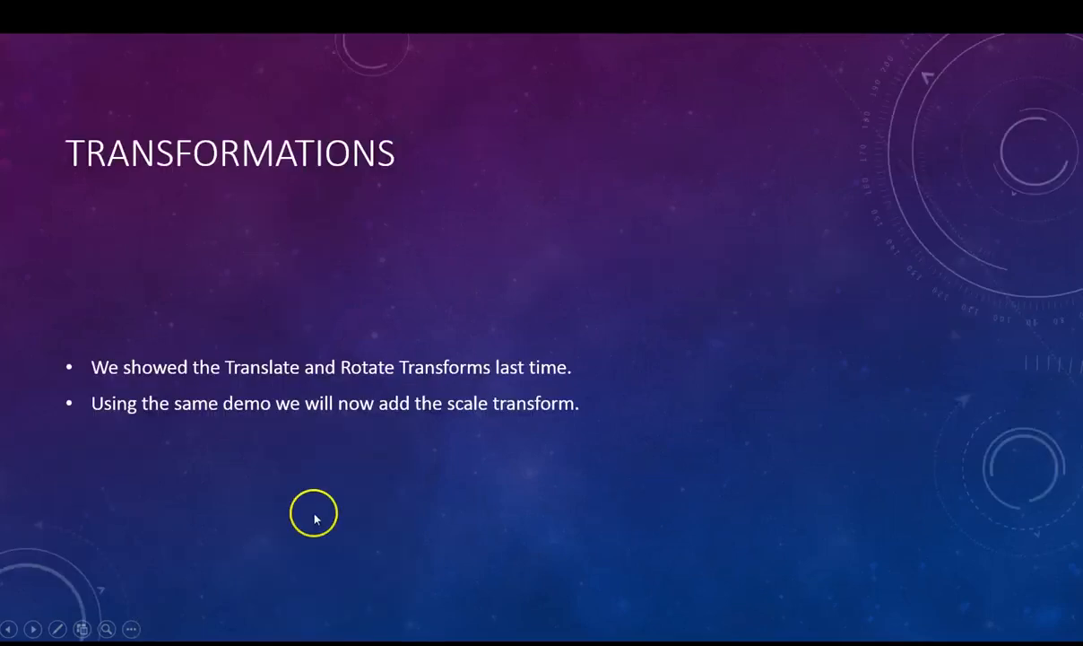
mouse_move(511, 423)
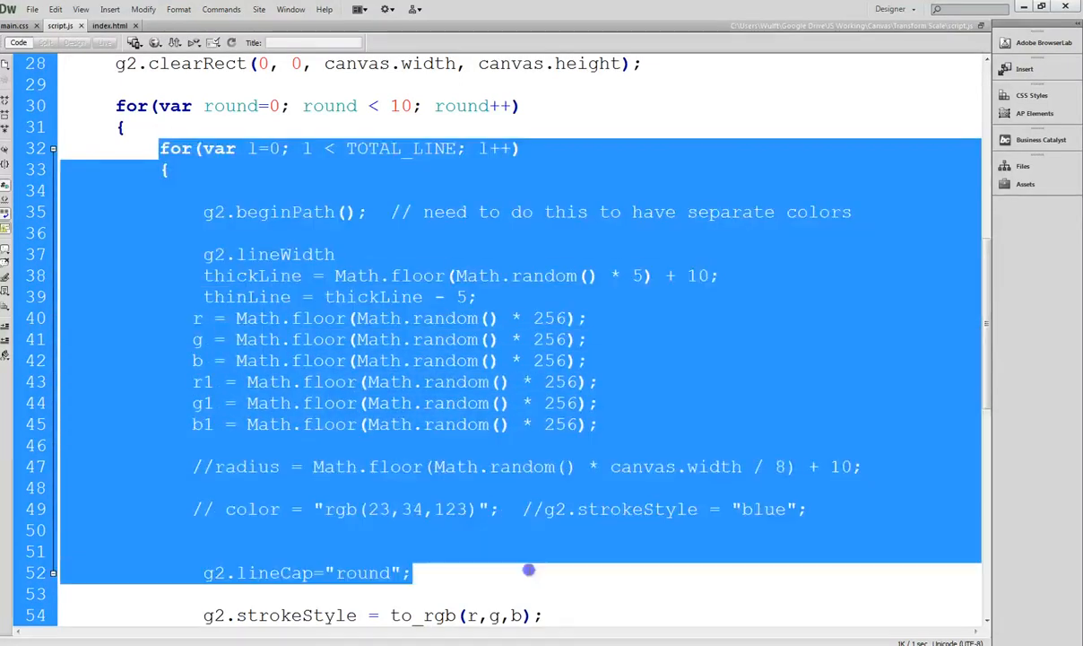
Step: Review the rotate loop body in script.js with the selection cleared
scroll(down, 3)
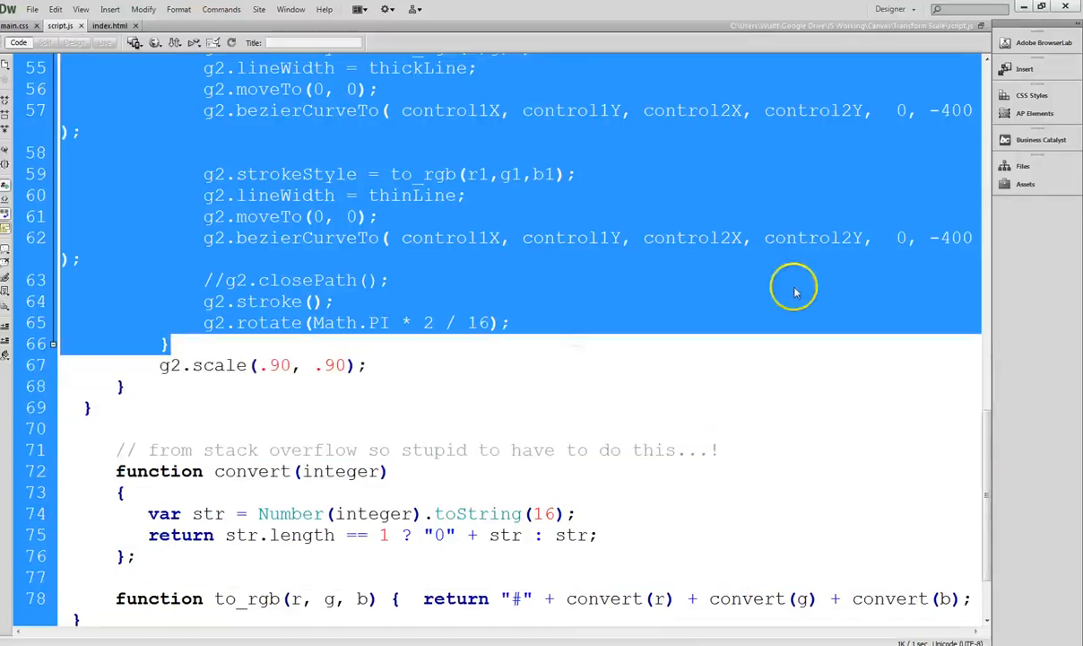
scroll(up, 3)
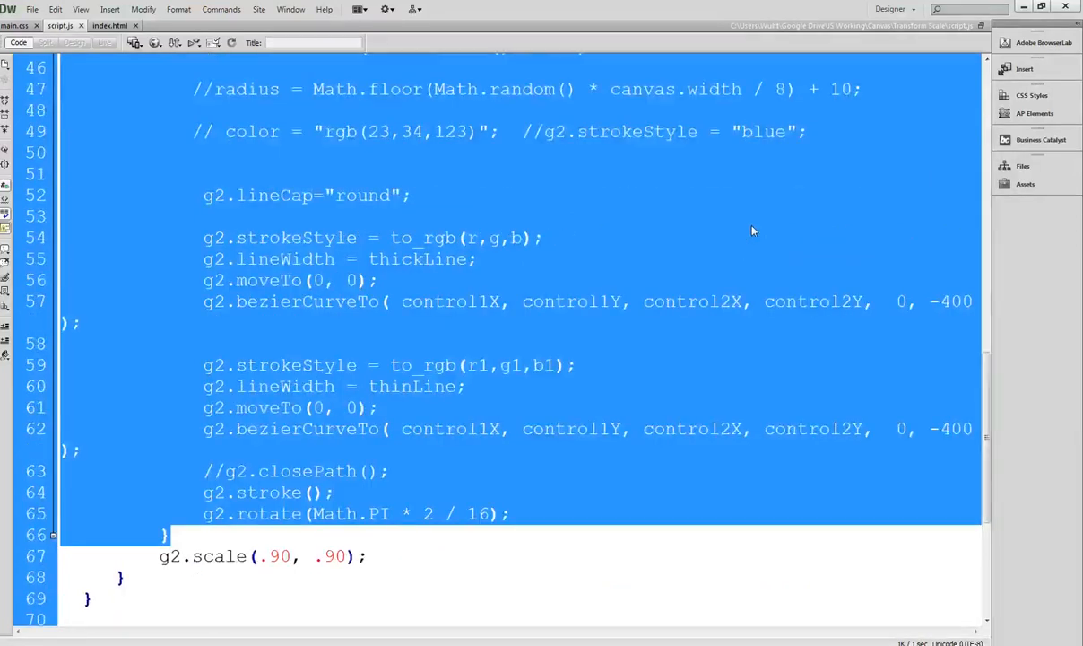
scroll(up, 3)
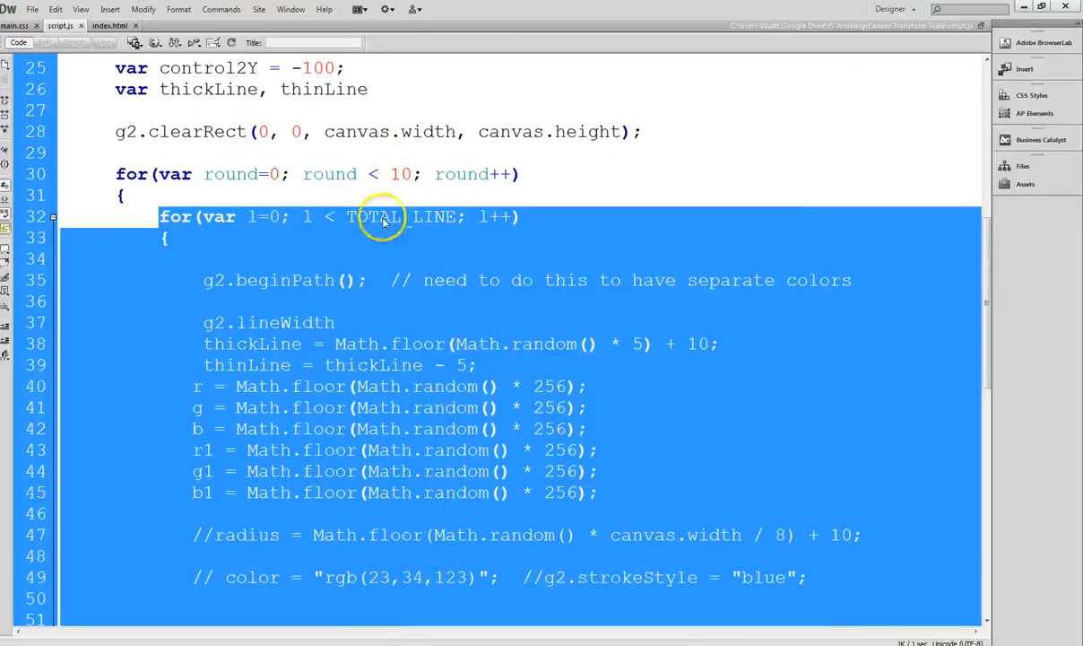
click(682, 217)
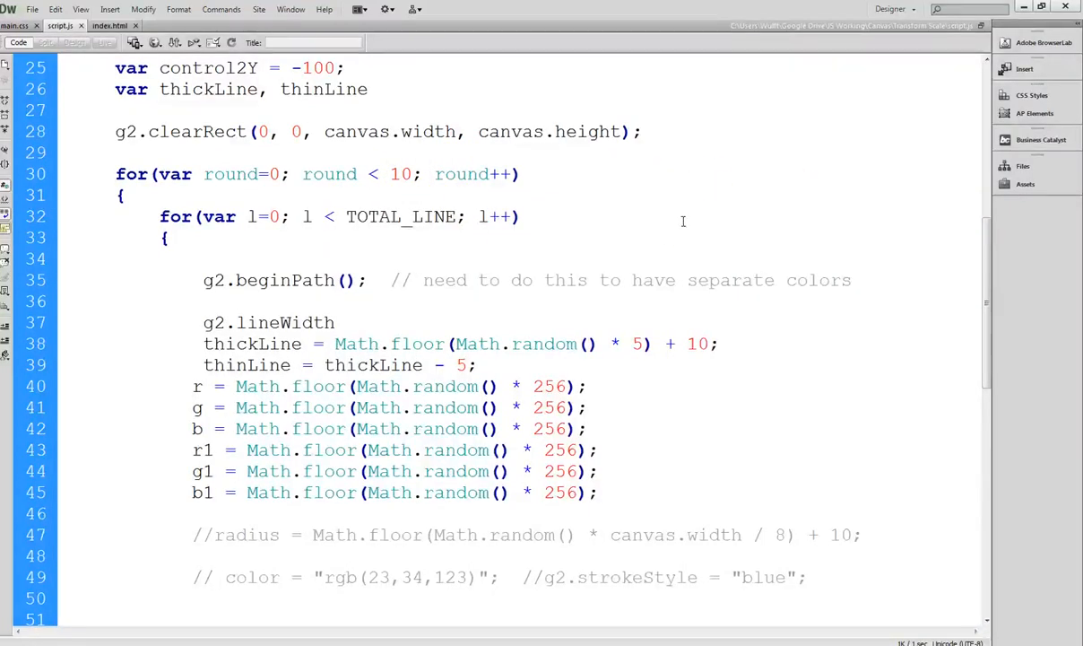
click(522, 174)
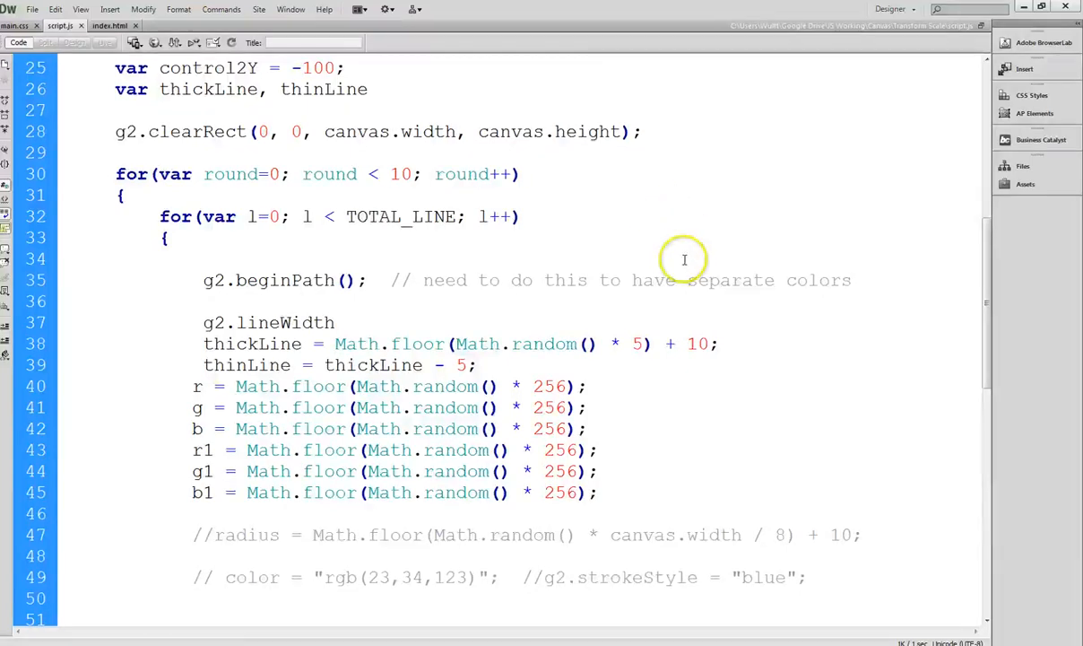
scroll(down, 3)
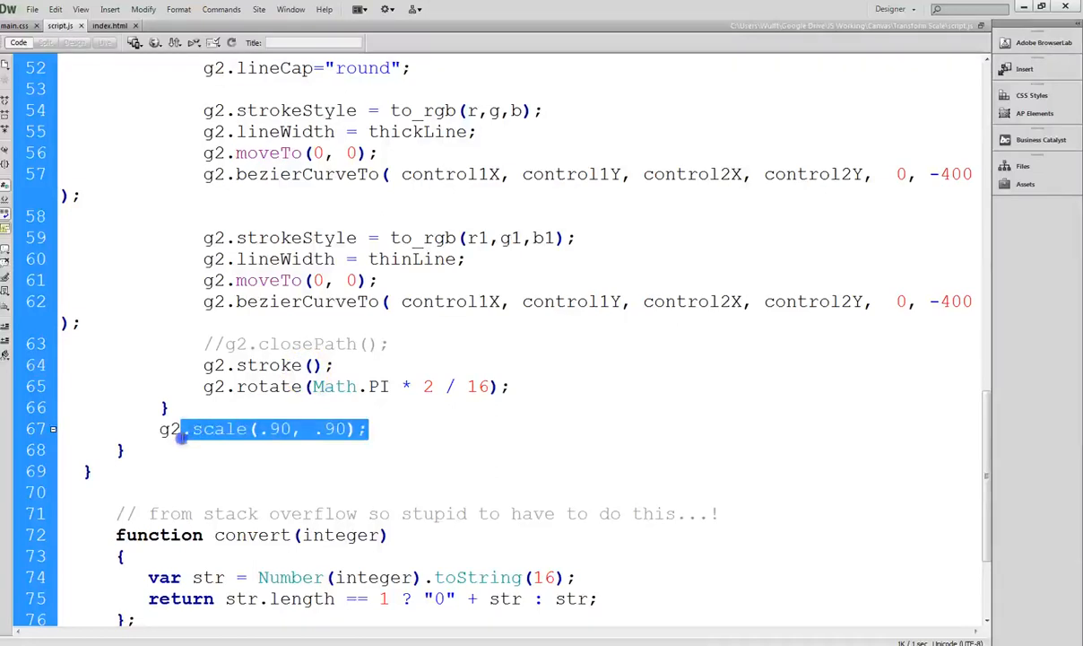
Step: Deselect the g2.scale(.90, .90) call, then render the ten shrinking swirl designs in Firefox
click(373, 427)
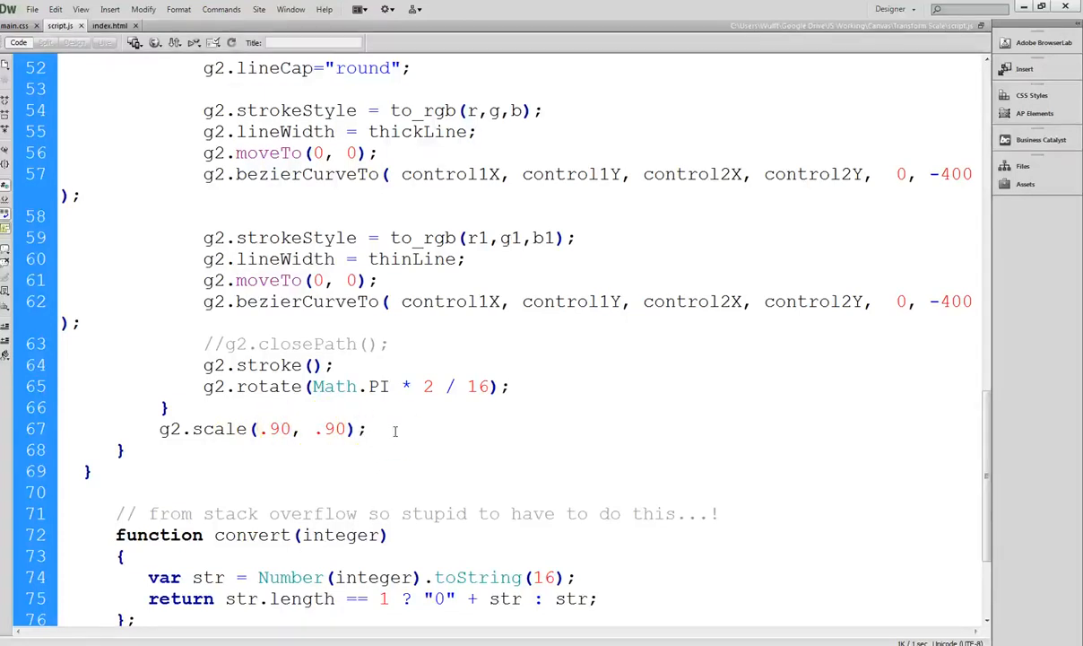
click(367, 429)
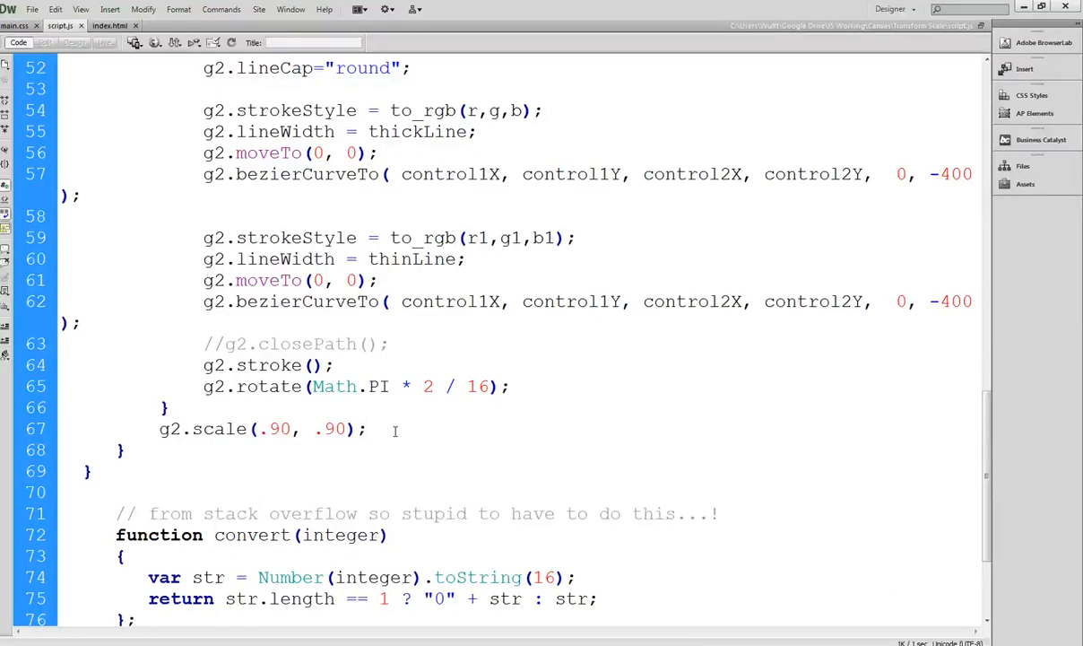
click(368, 428)
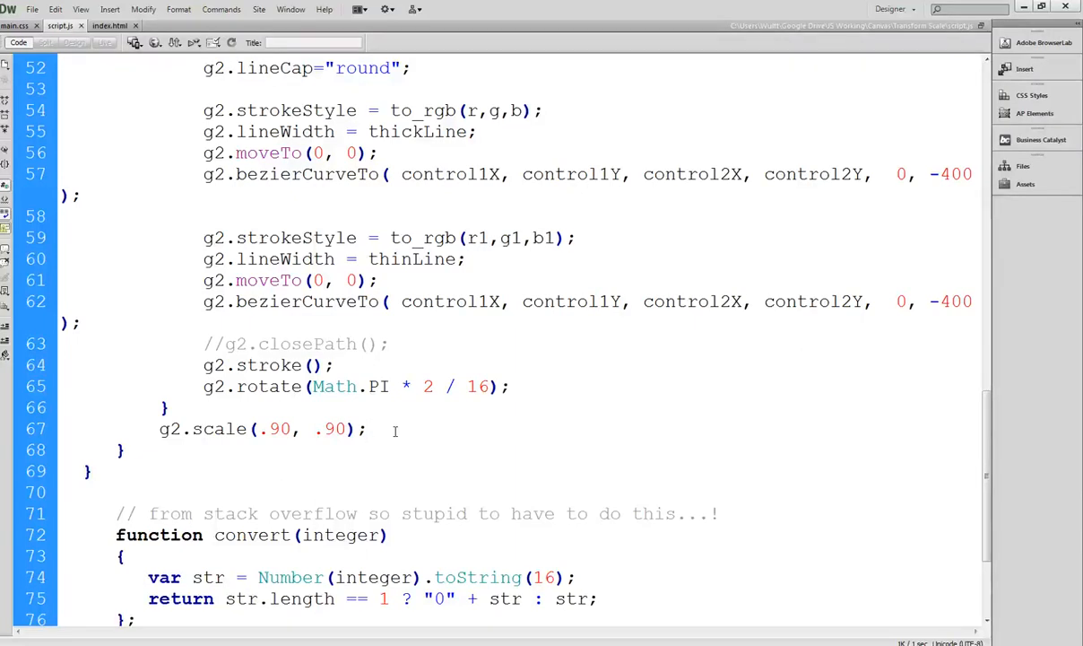
click(368, 429)
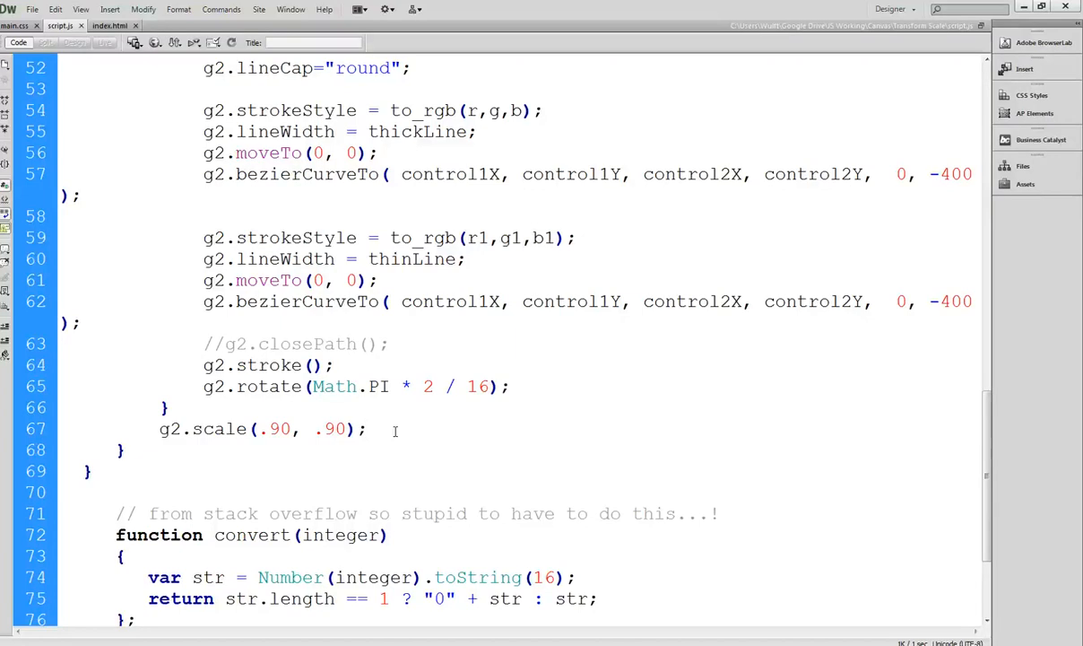
click(368, 428)
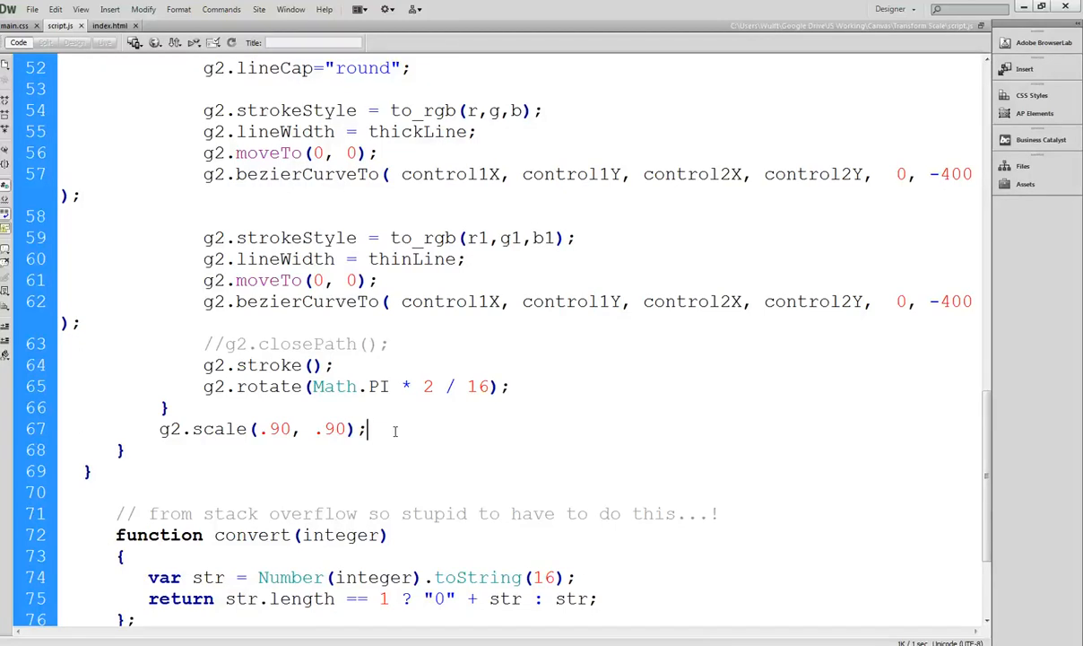
mouse_move(830, 357)
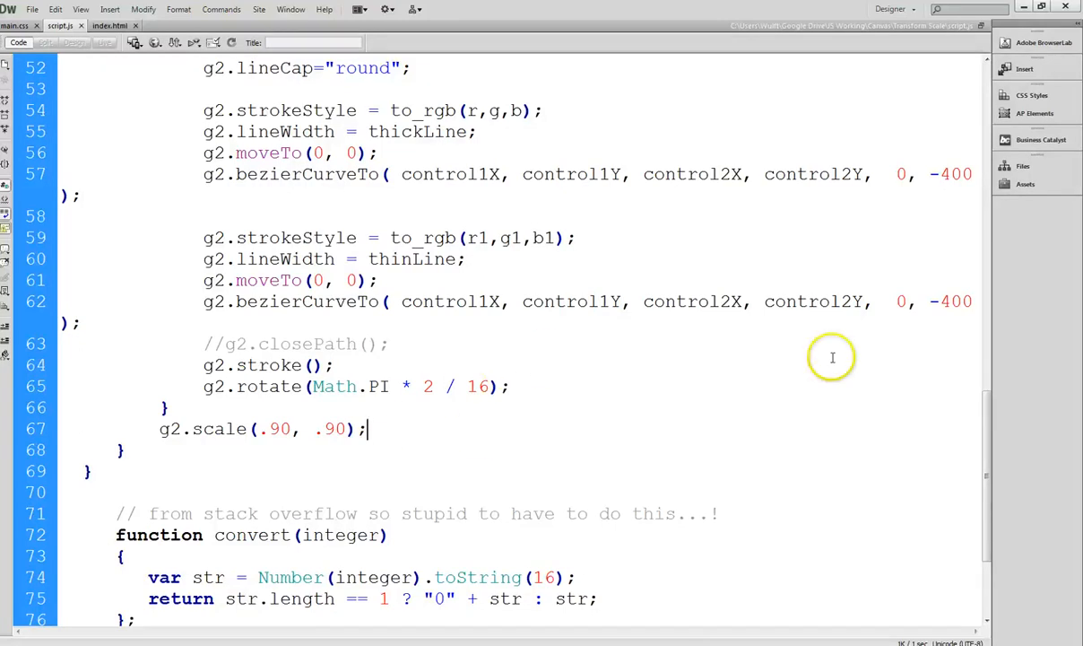
mouse_move(776, 355)
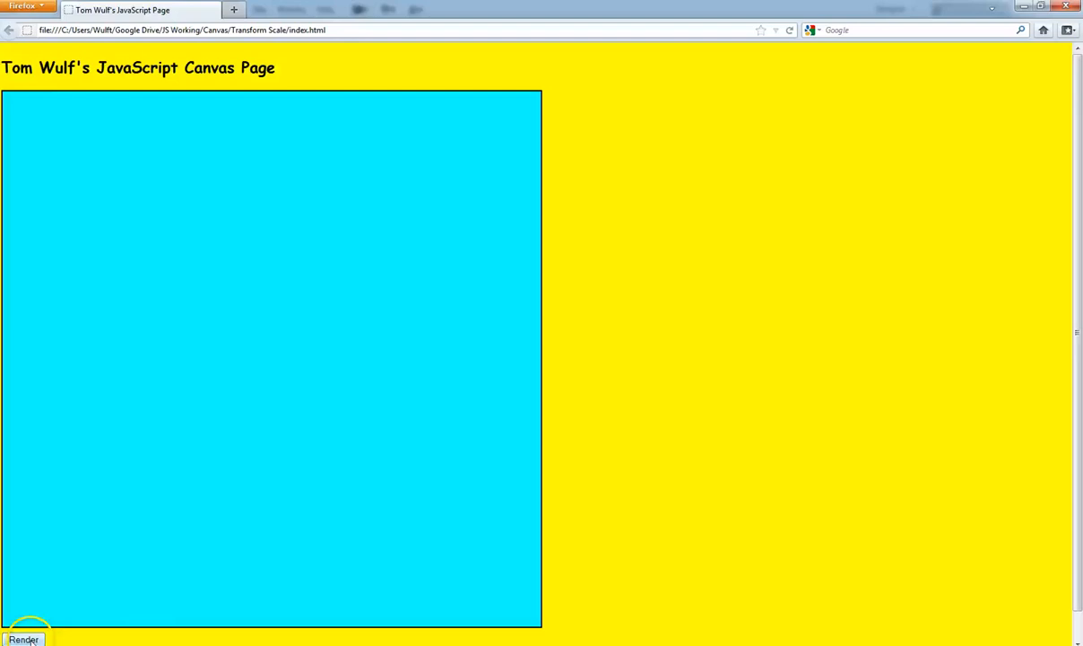
click(23, 639)
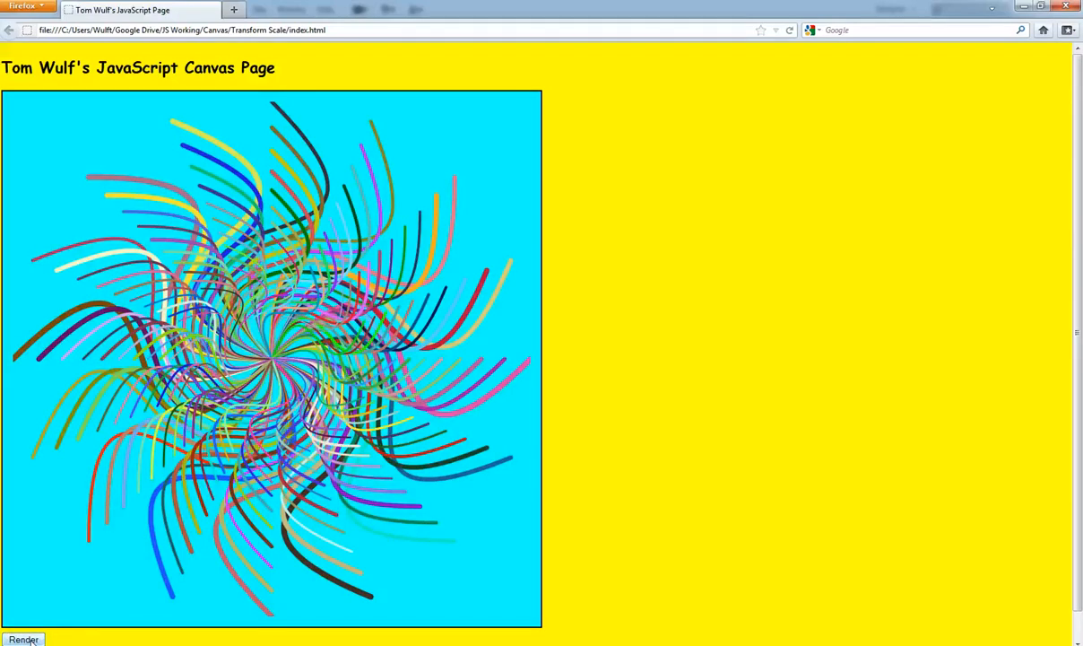
click(23, 638)
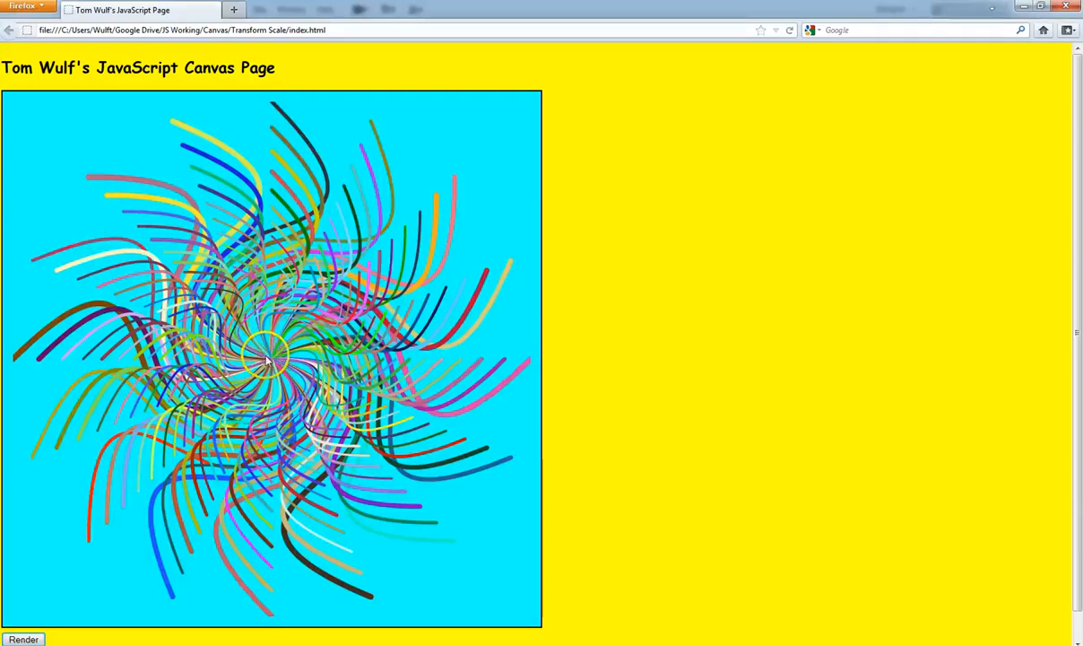
mouse_move(291, 140)
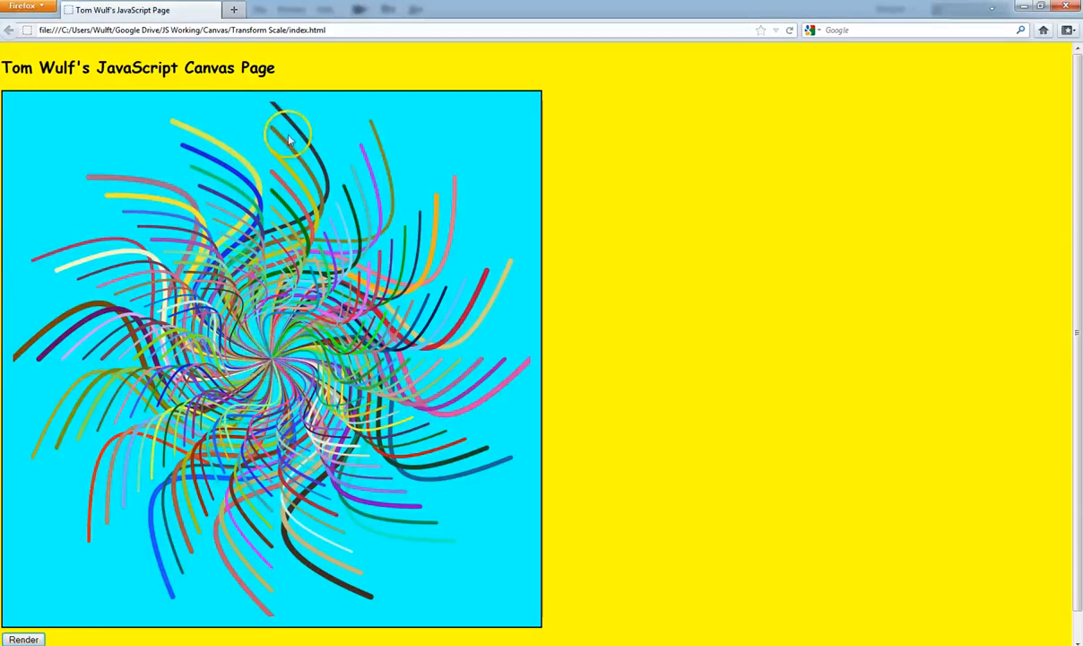
mouse_move(266, 126)
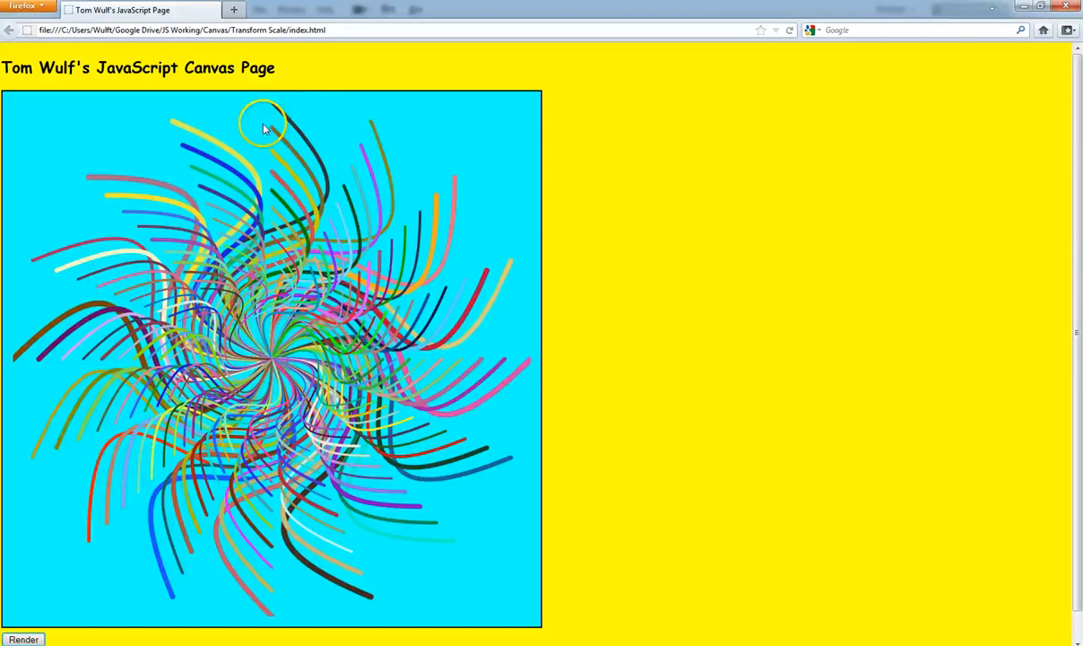
mouse_move(280, 140)
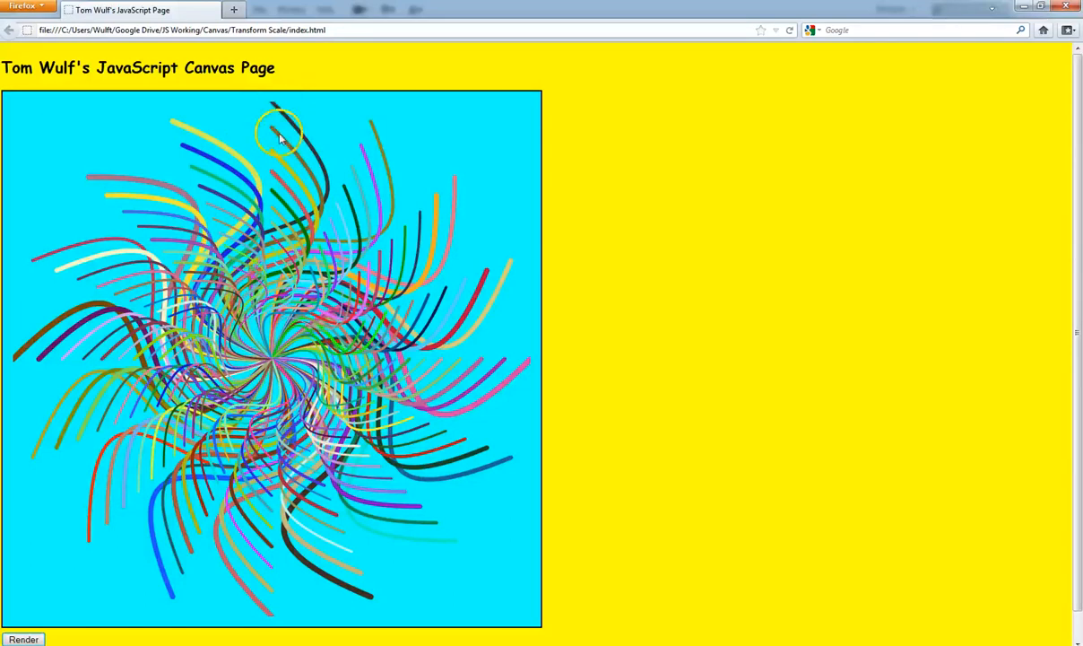
mouse_move(278, 226)
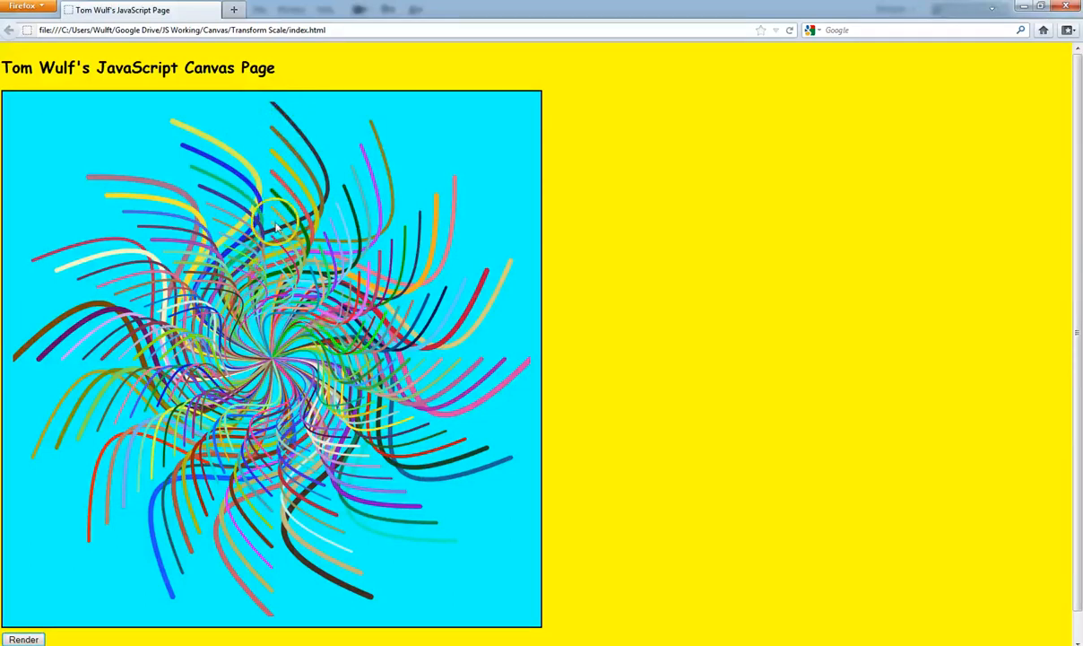
mouse_move(278, 296)
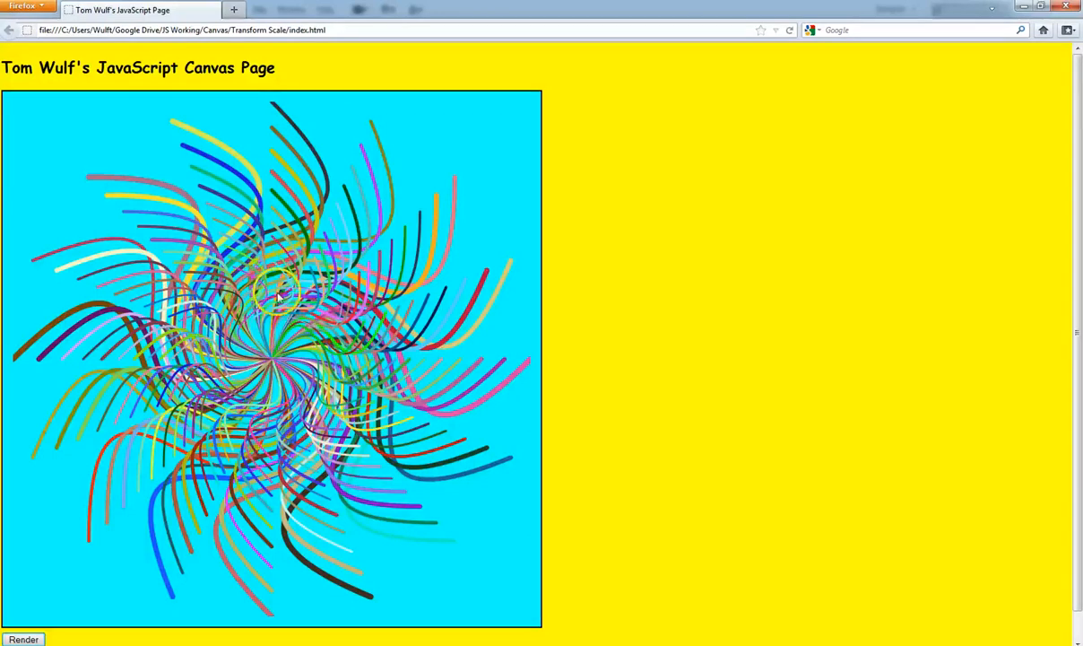
mouse_move(933, 213)
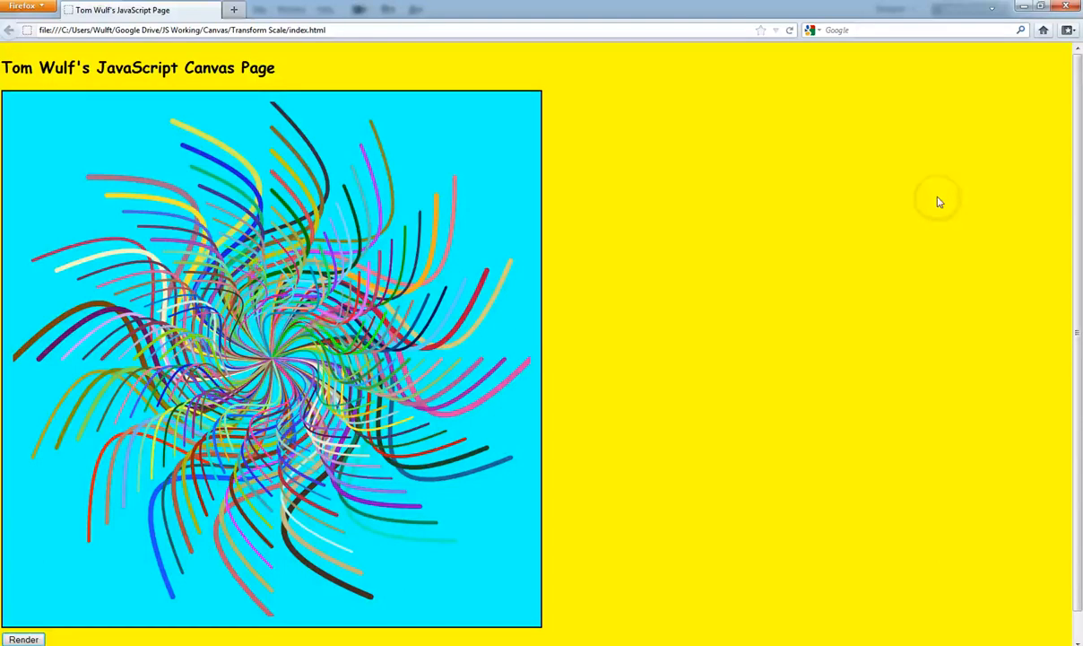
mouse_move(915, 86)
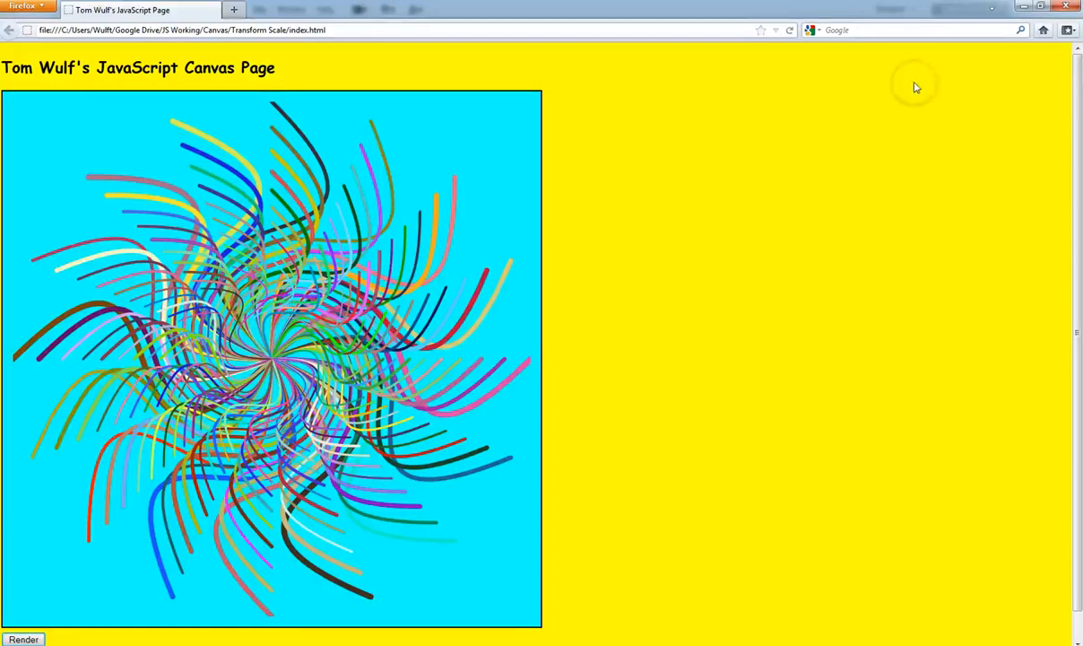
mouse_move(883, 110)
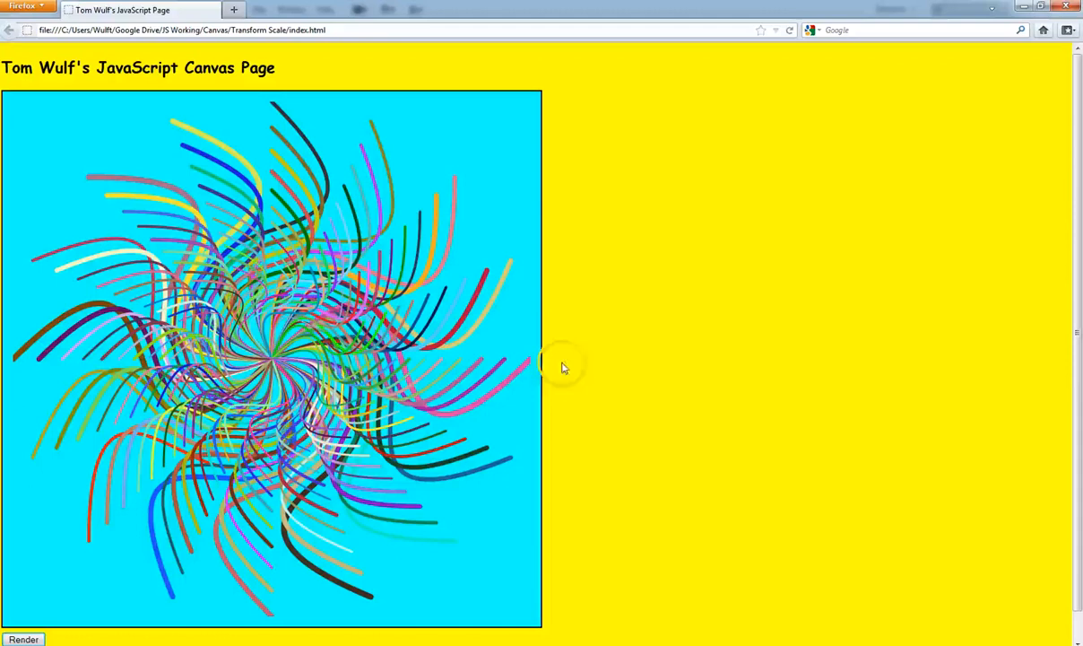
mouse_move(459, 147)
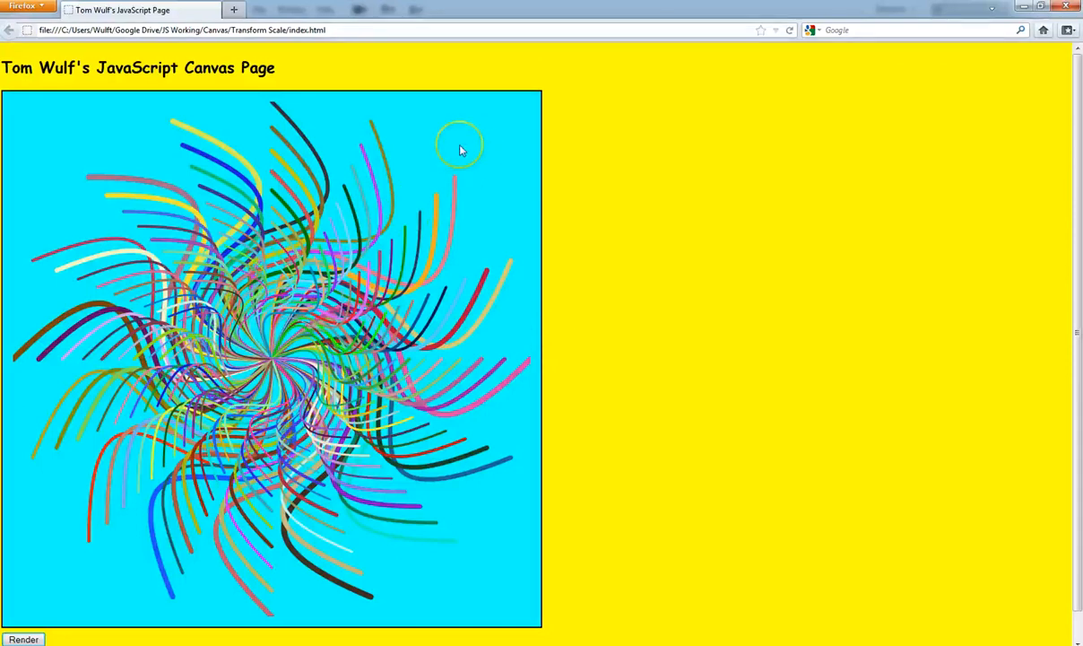
mouse_move(410, 345)
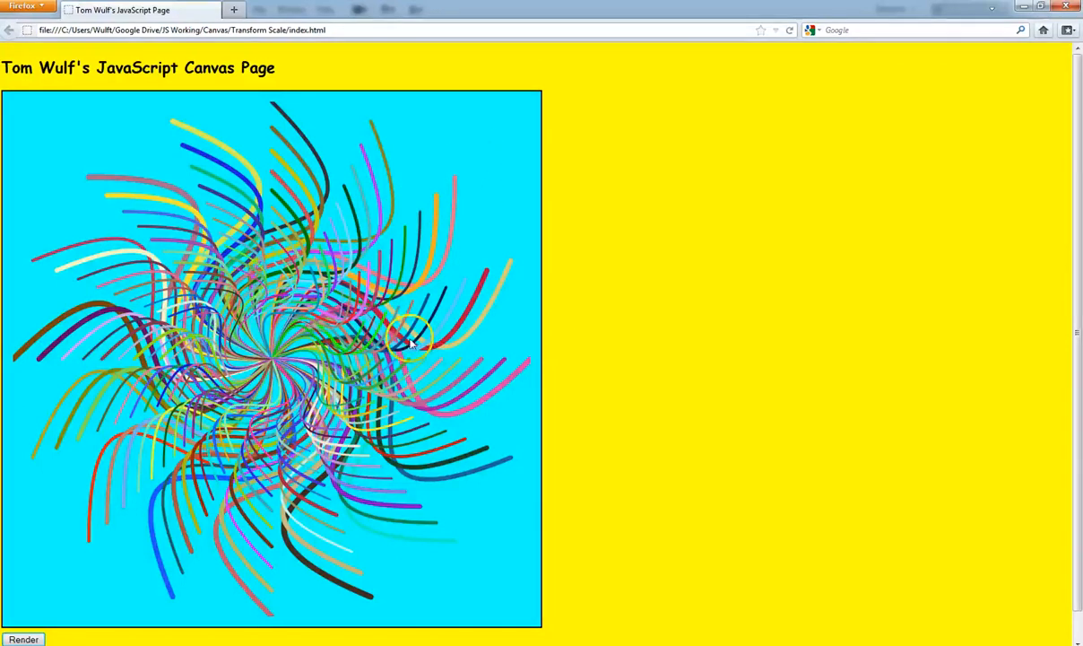
mouse_move(470, 499)
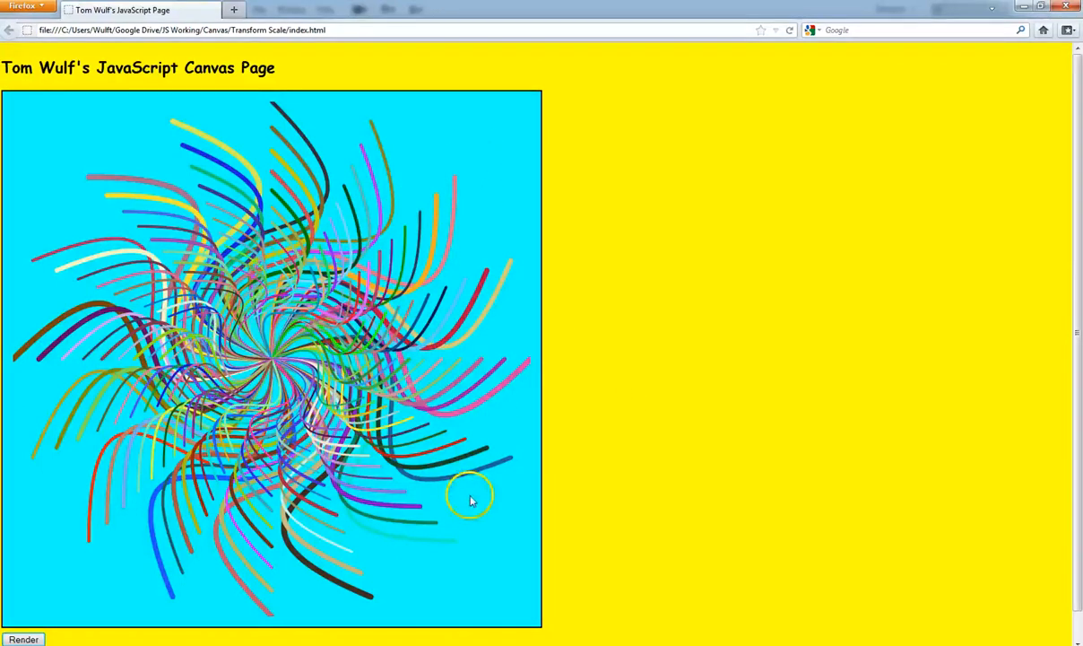
mouse_move(843, 280)
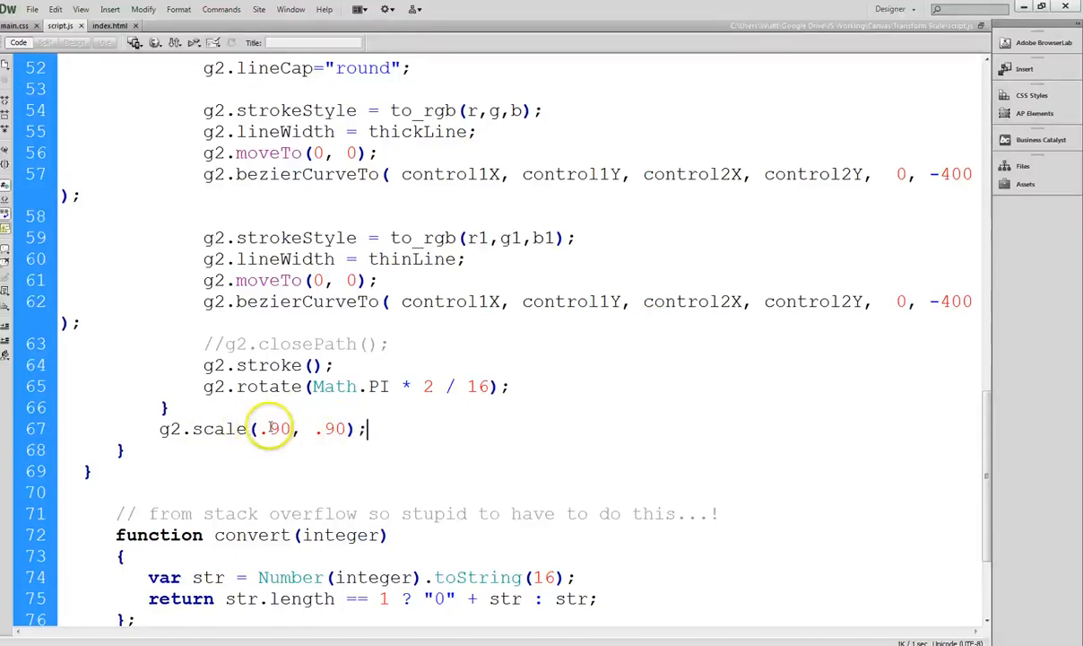
mouse_move(538, 448)
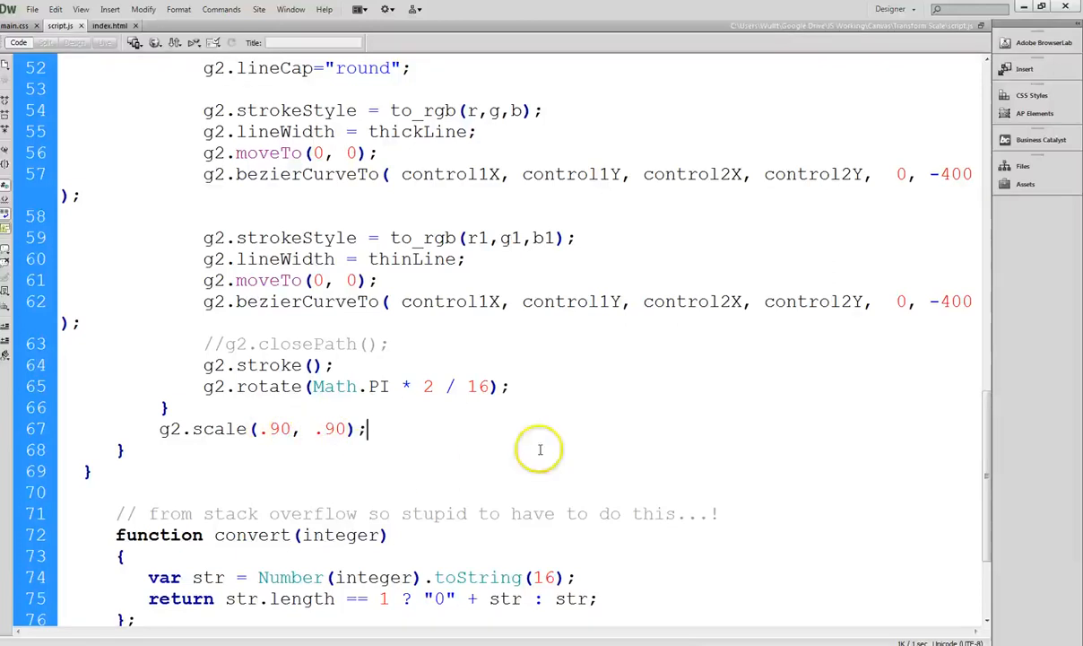
mouse_move(707, 406)
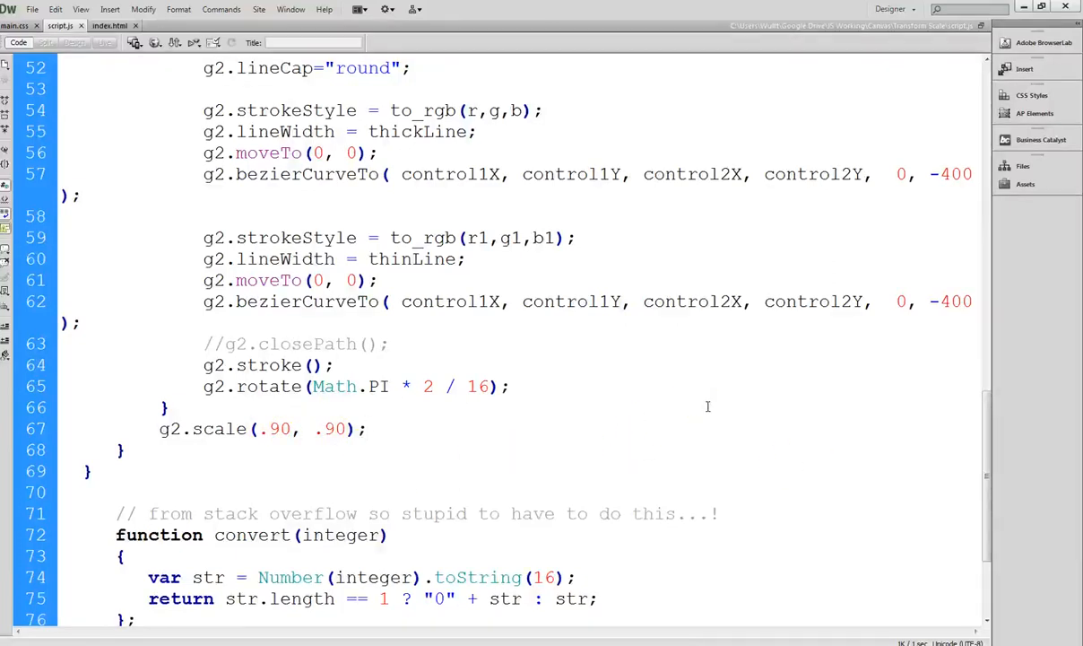
Step: Highlight the whole g2.scale(.90, .90); line after the rotate loop in script.js
scroll(down, 3)
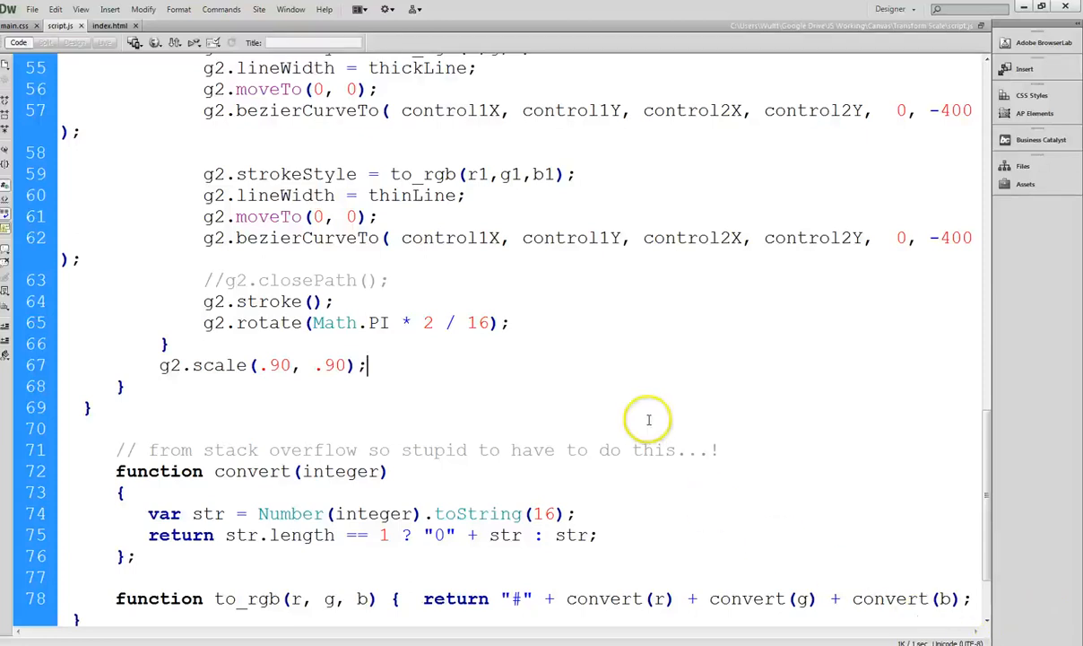
mouse_move(868, 556)
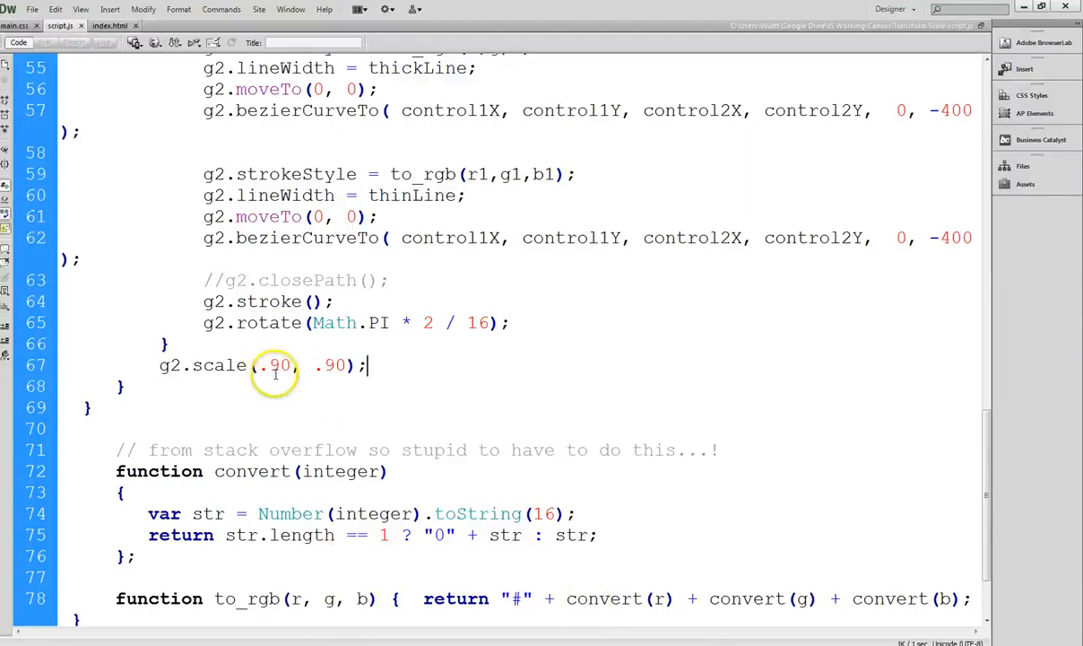
mouse_move(717, 396)
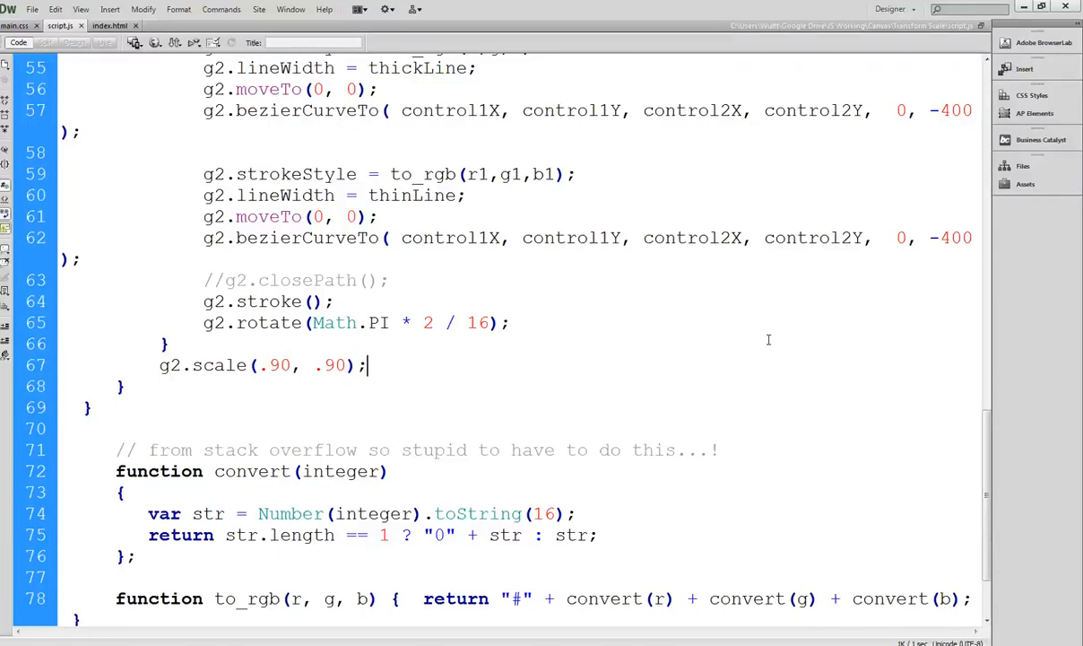
mouse_move(804, 309)
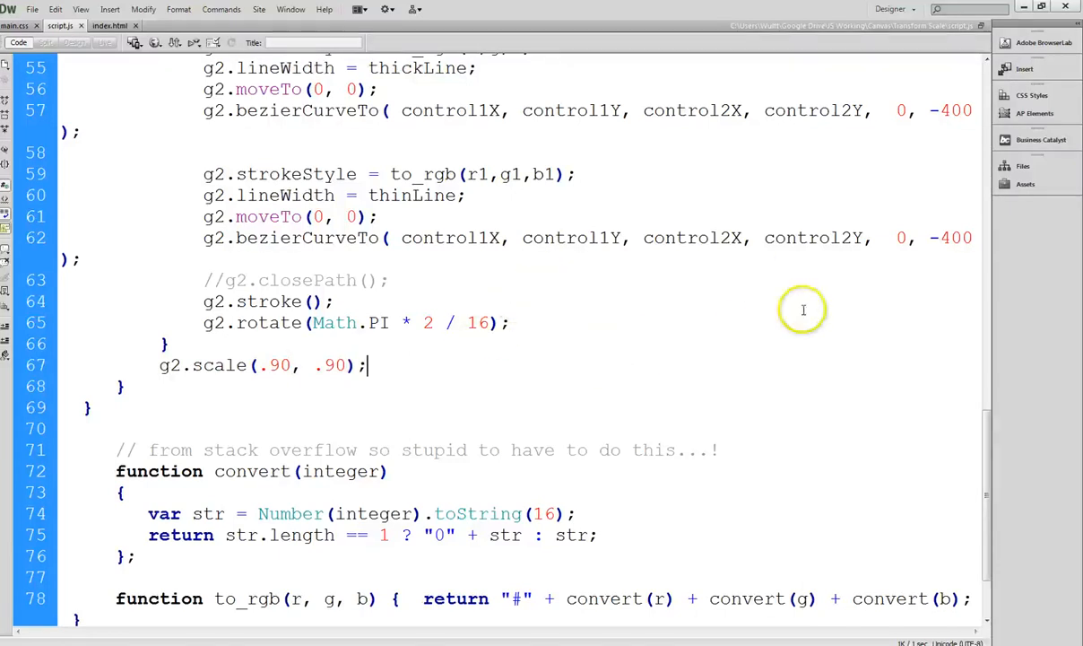
mouse_move(620, 438)
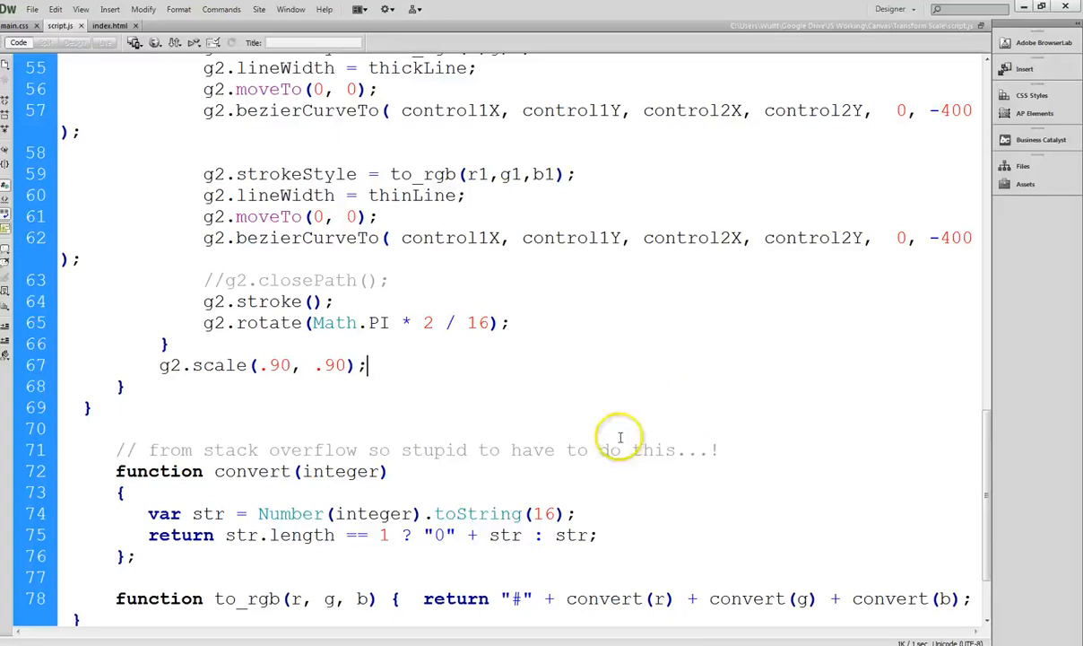
mouse_move(244, 416)
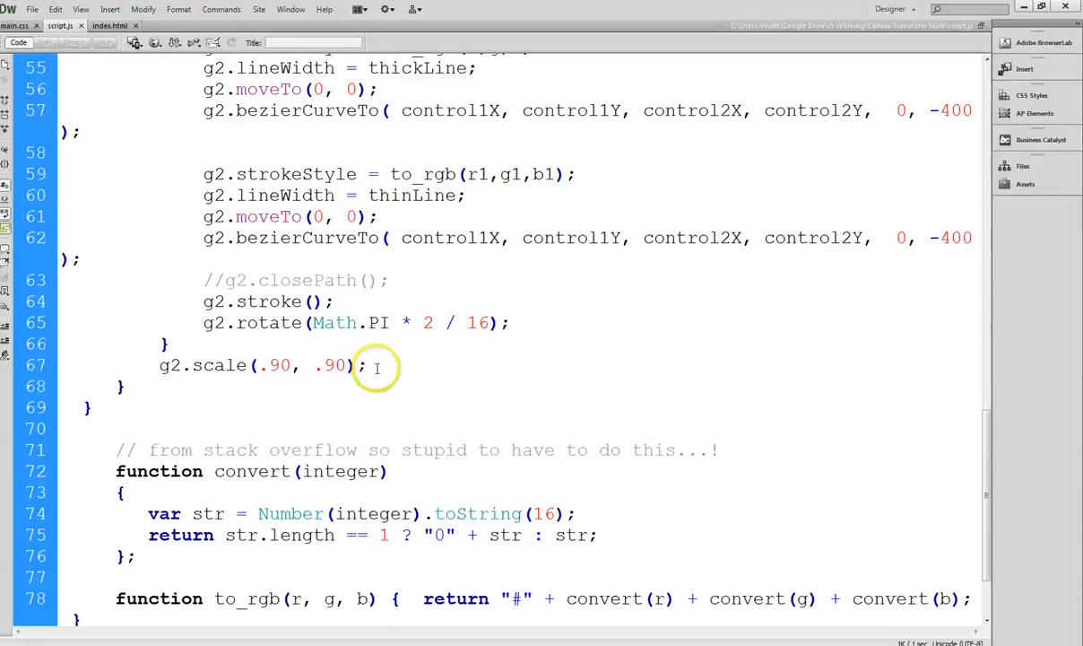
triple_click(255, 366)
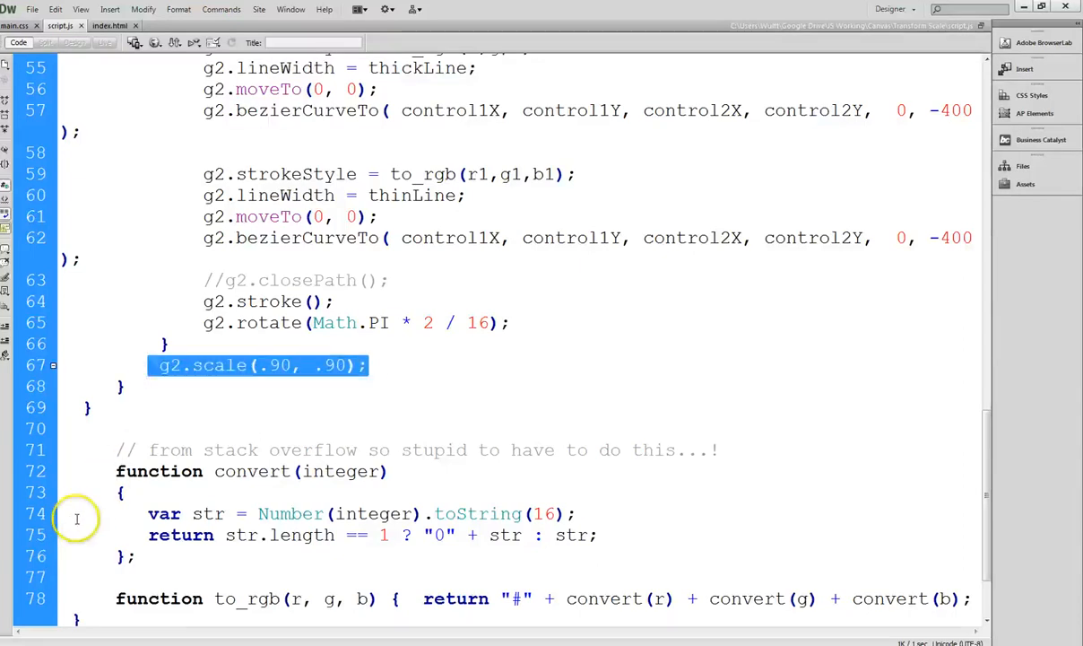